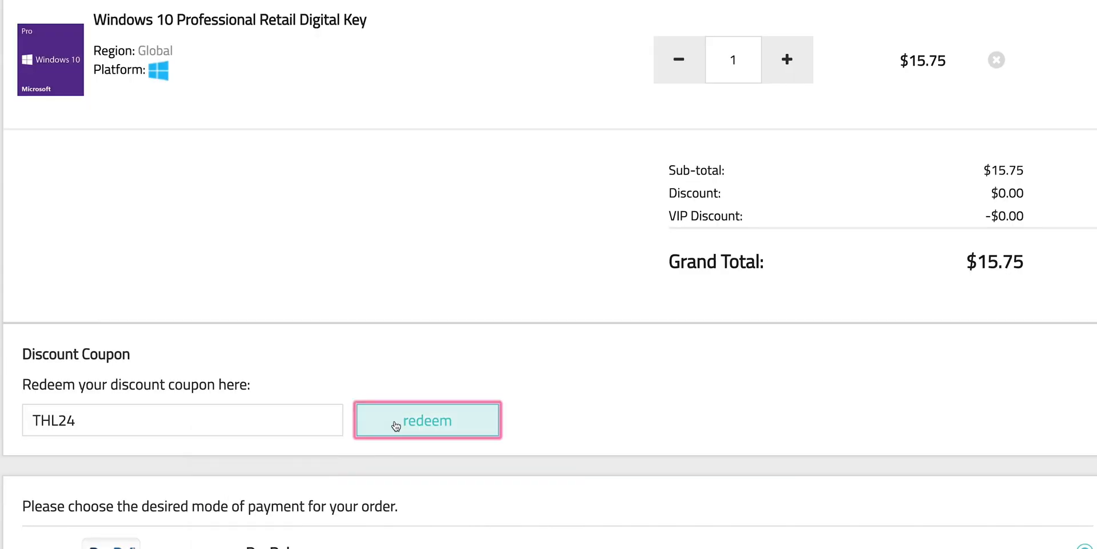
# Step: Redeem the THL24 coupon on the $15.75 Windows 10 Pro Retail Digital Key order
pyautogui.click(427, 420)
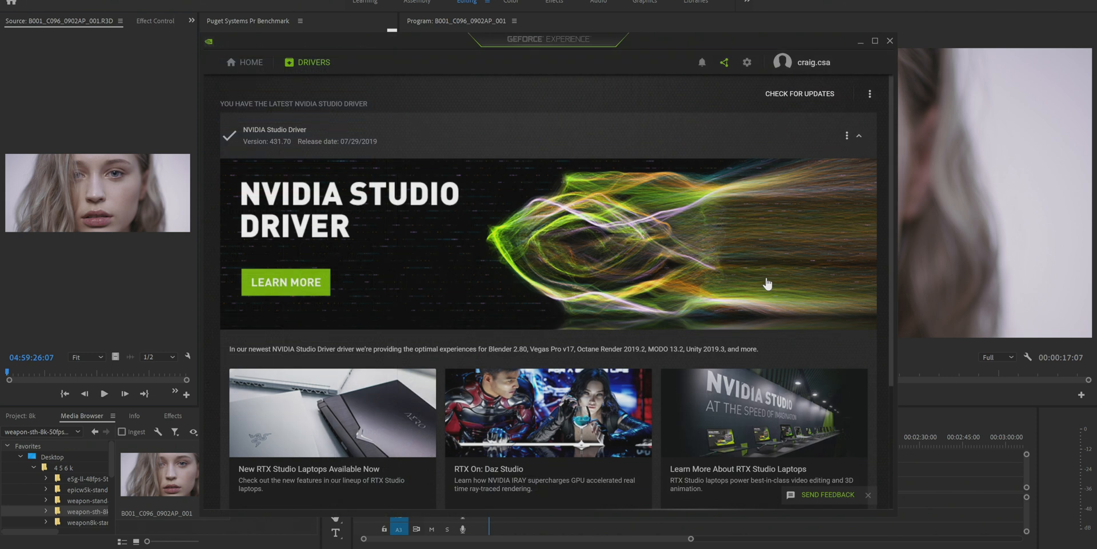
pyautogui.moveTo(866, 124)
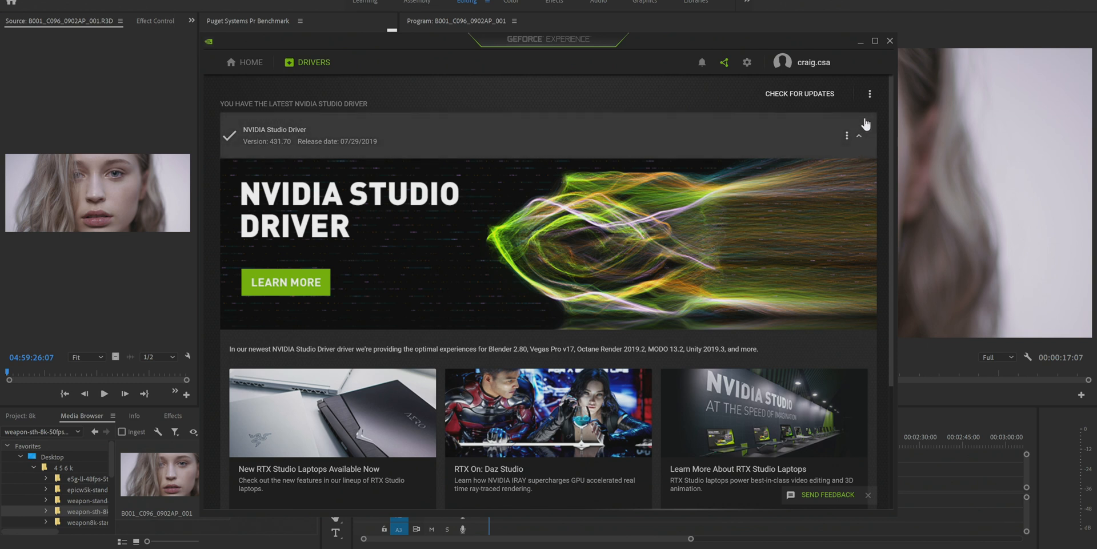
pyautogui.moveTo(869, 112)
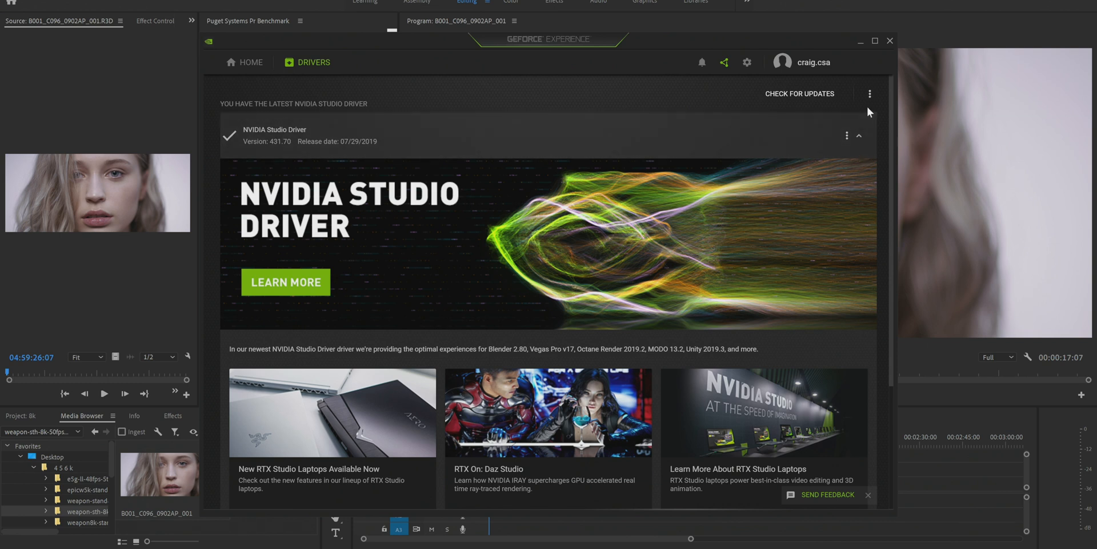
pyautogui.moveTo(870, 93)
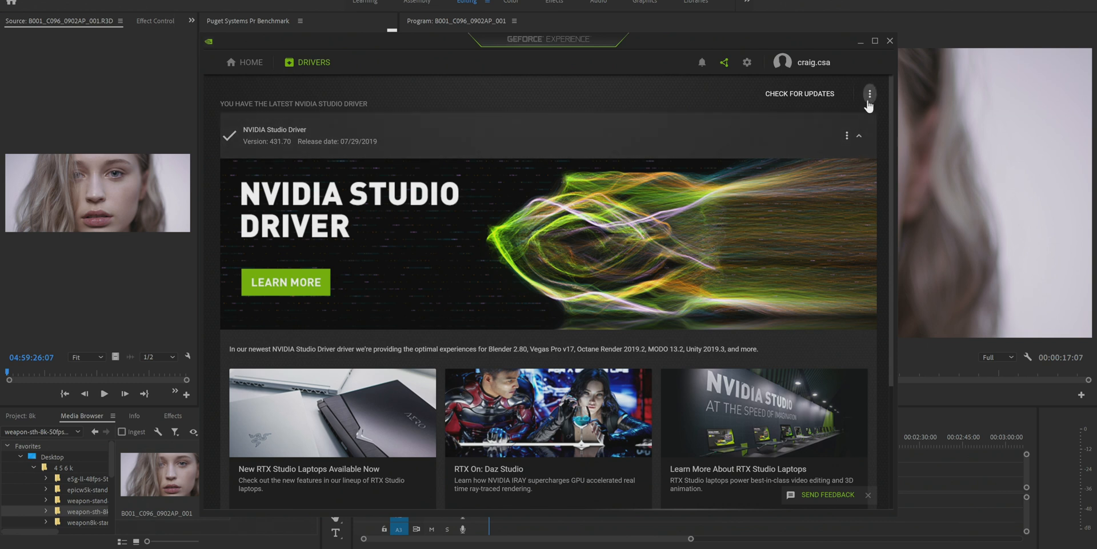
# Step: Verify Studio Driver is the GeForce Experience driver preference, then close the window
pyautogui.click(869, 93)
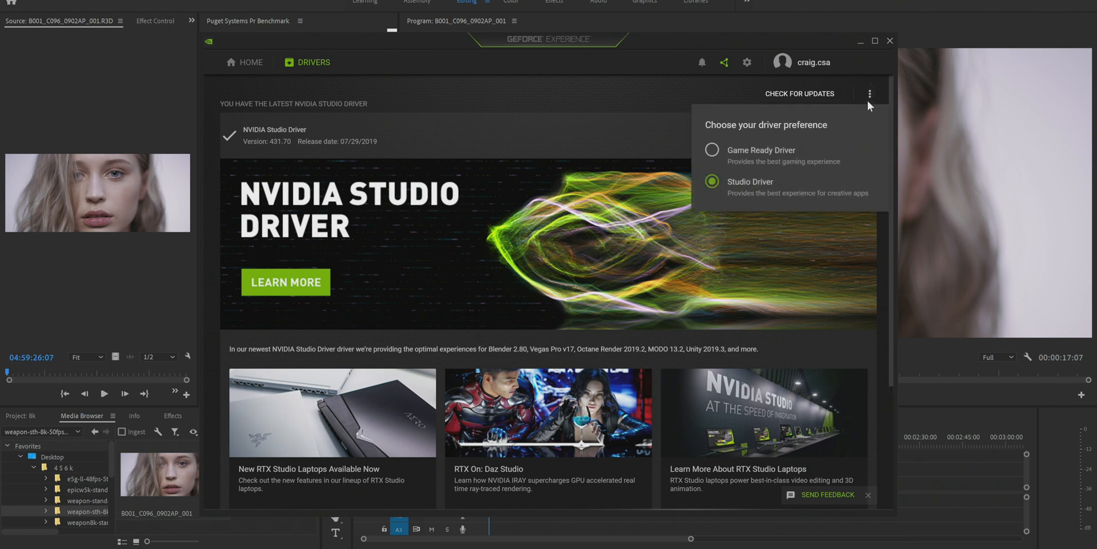
pyautogui.moveTo(755, 174)
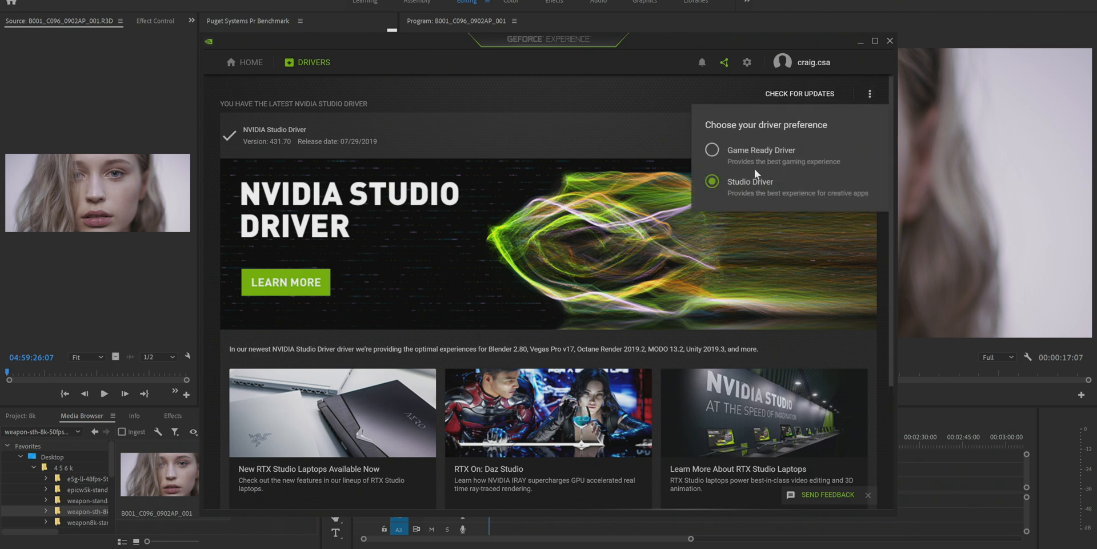
pyautogui.moveTo(763, 162)
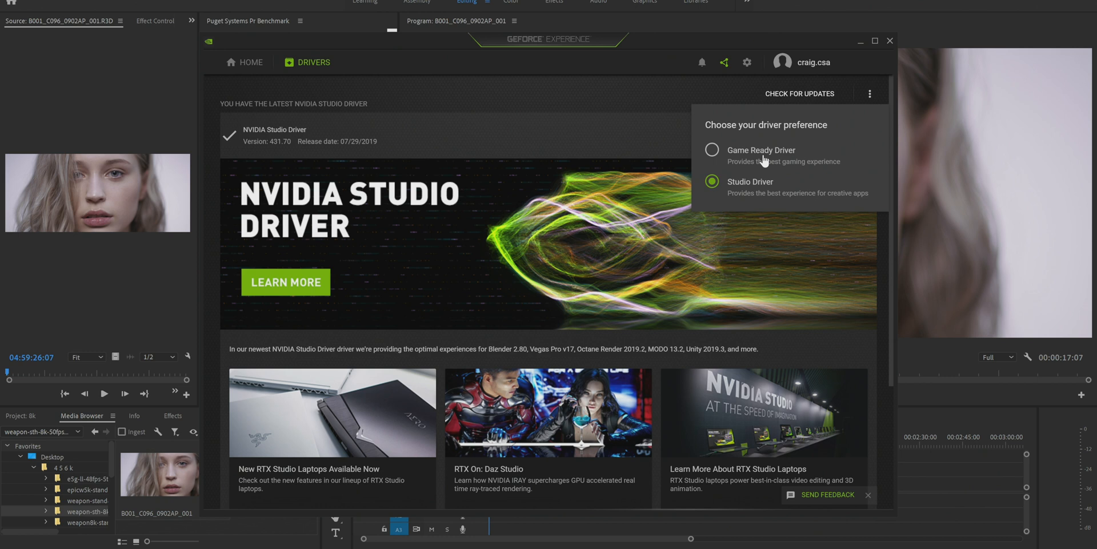
pyautogui.moveTo(696, 258)
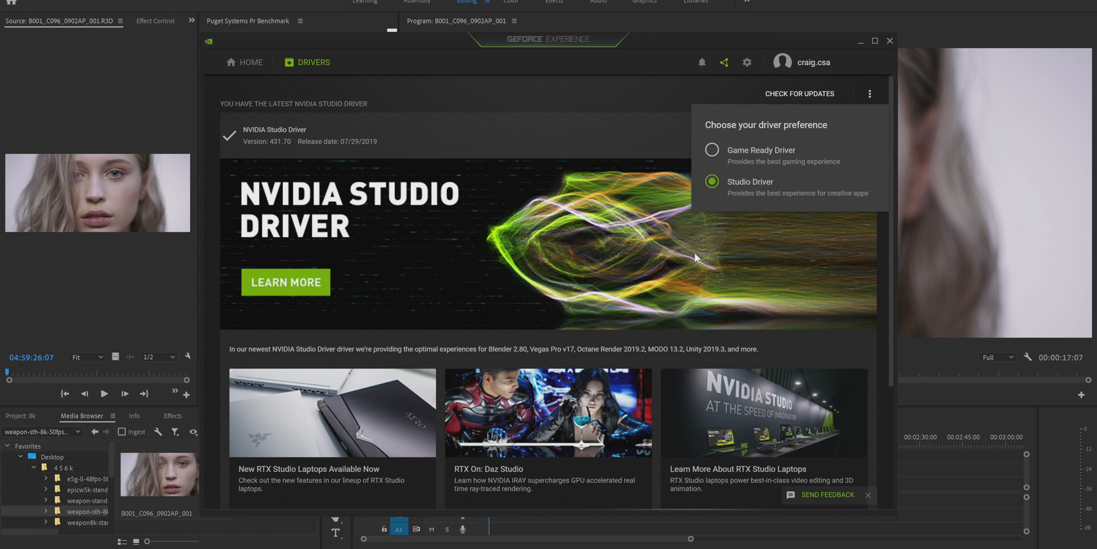
pyautogui.moveTo(693, 257)
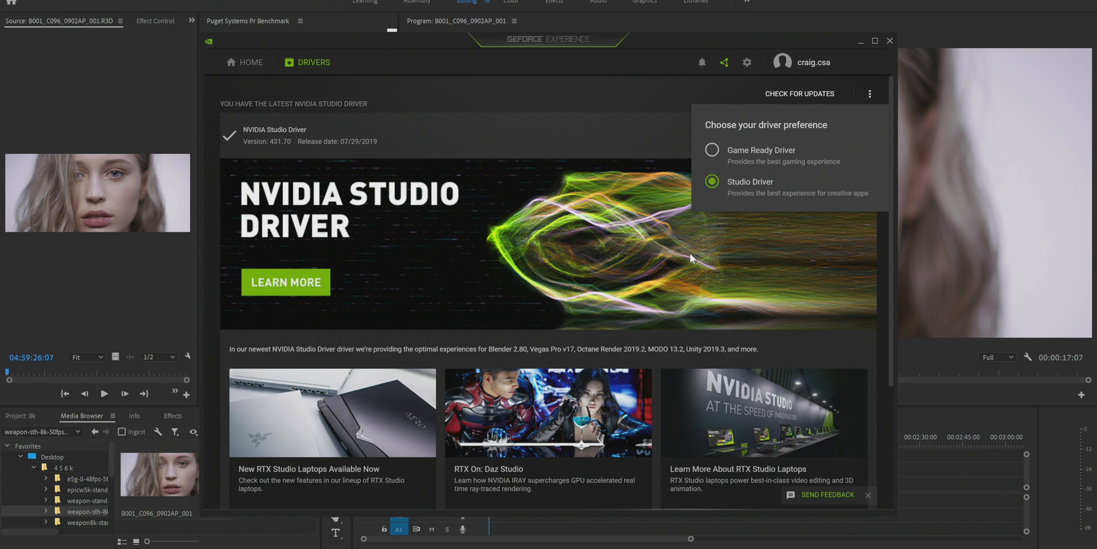
pyautogui.moveTo(581, 143)
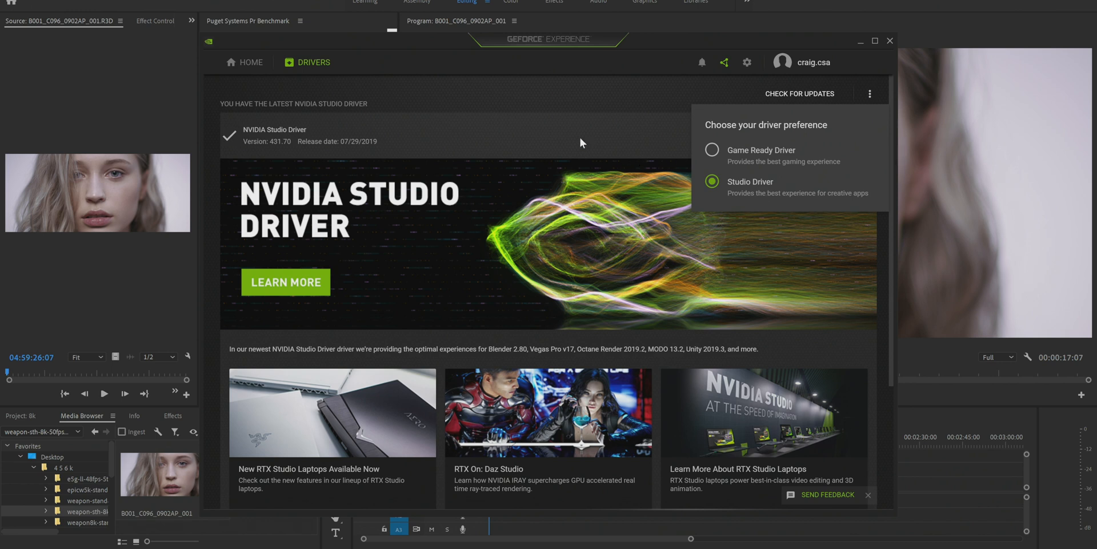
pyautogui.moveTo(772, 74)
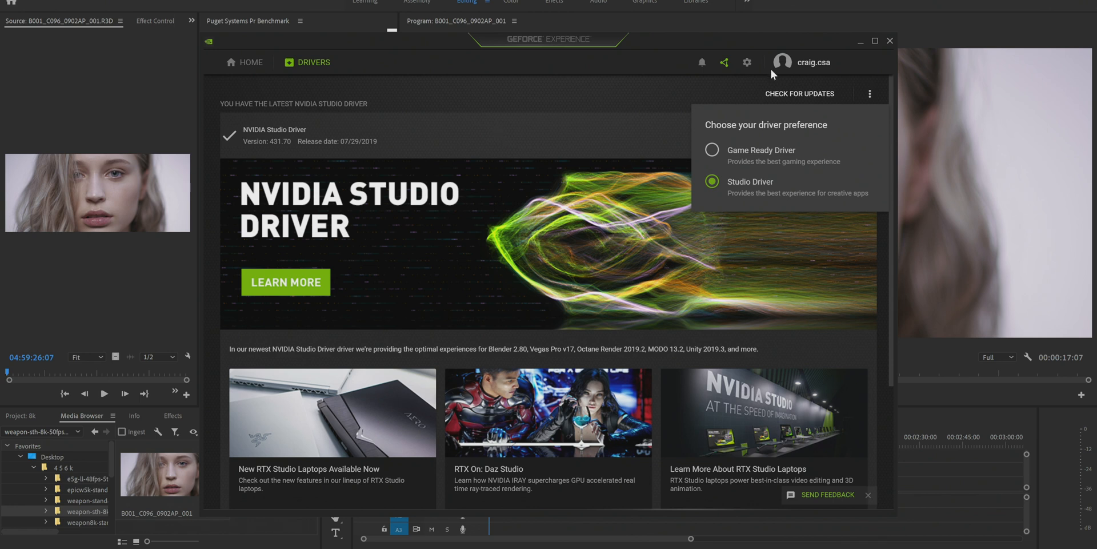
pyautogui.click(890, 40)
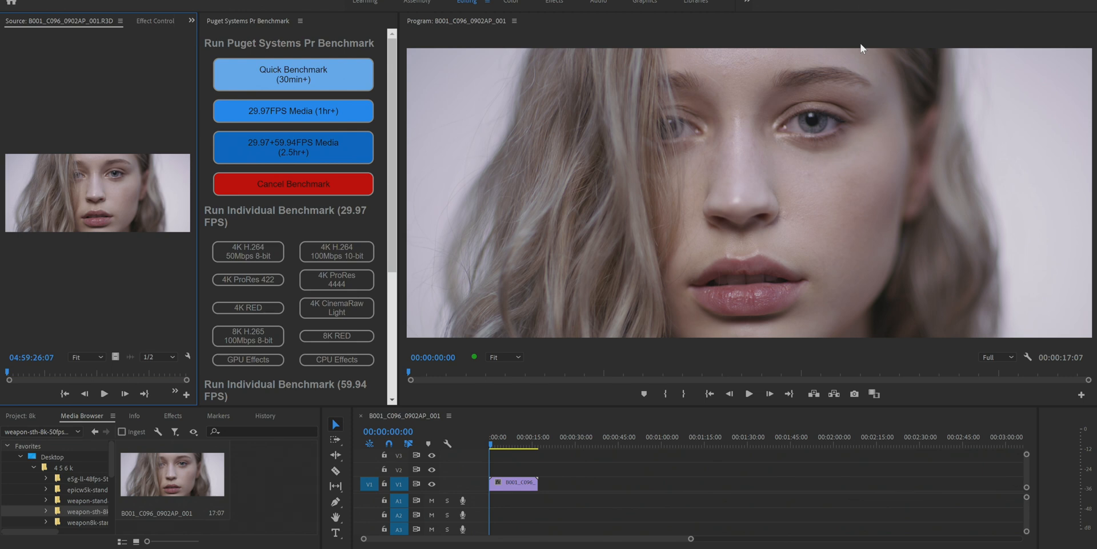
pyautogui.moveTo(858, 44)
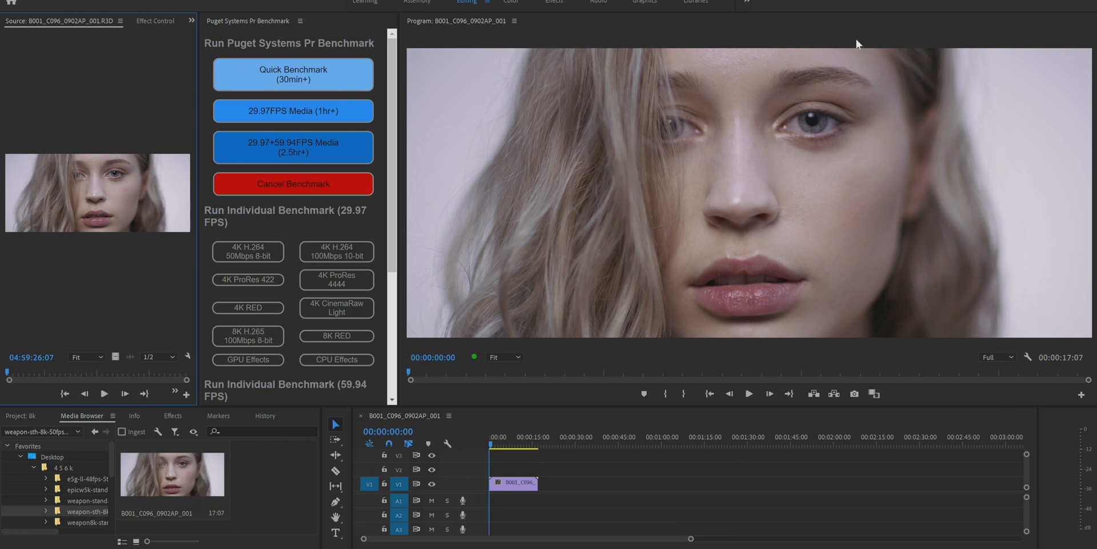
pyautogui.moveTo(482, 517)
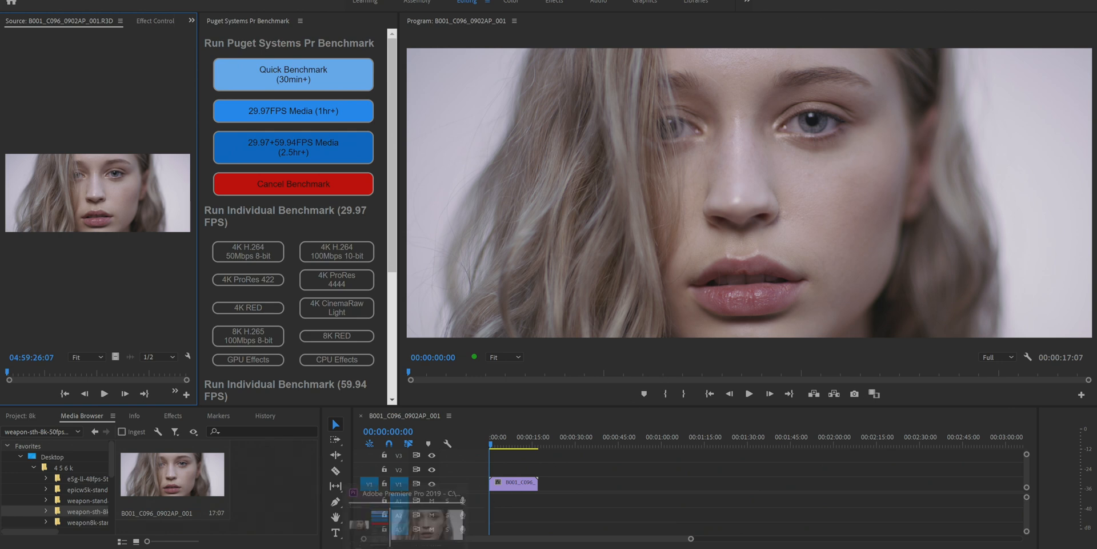
# Step: Bring Premiere Pro forward and play the 8K sequence clip at full resolution
pyautogui.click(502, 445)
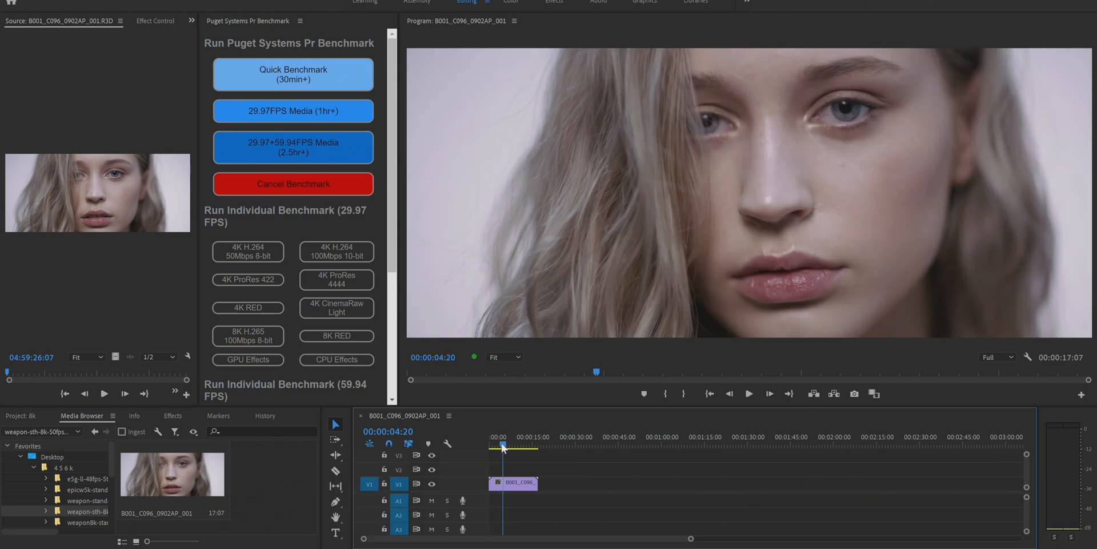
pyautogui.click(528, 447)
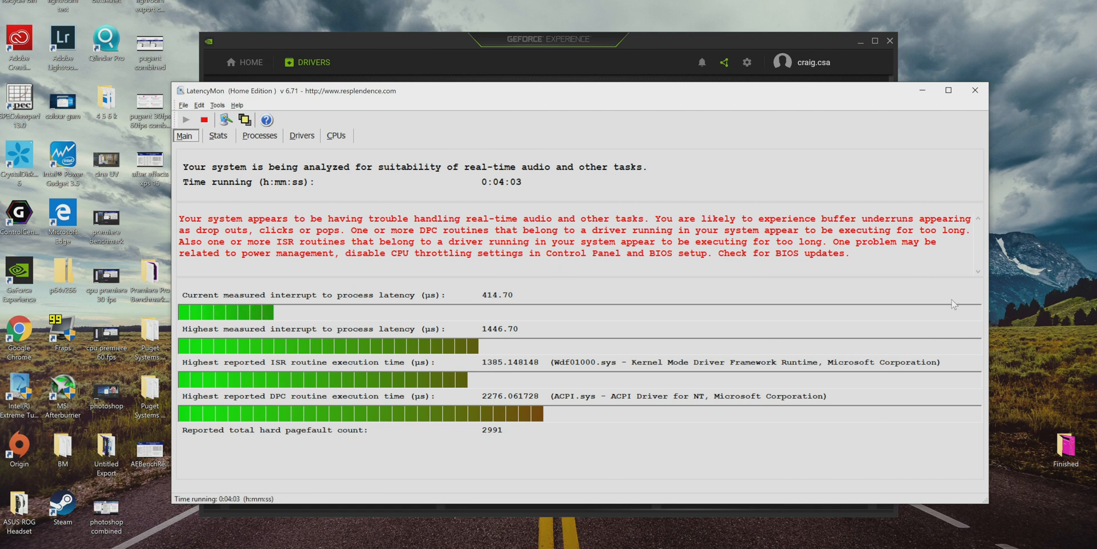
pyautogui.moveTo(717, 184)
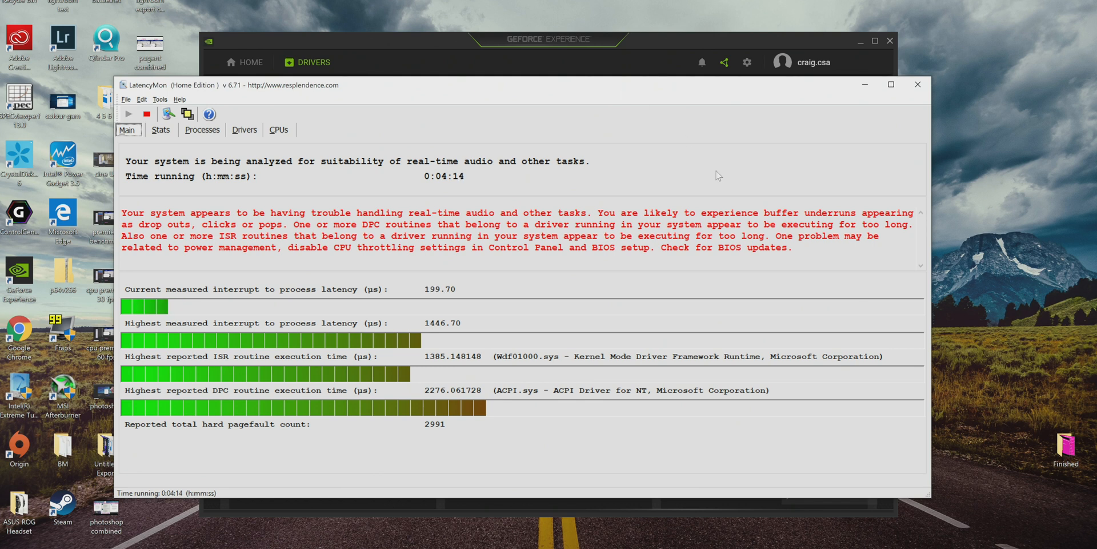
pyautogui.moveTo(892, 84)
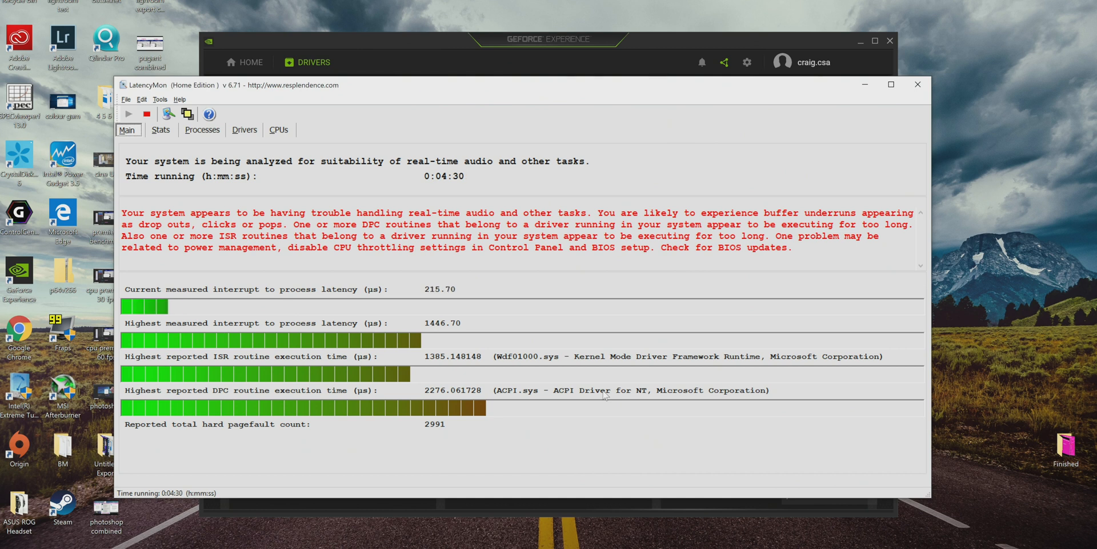
pyautogui.moveTo(884, 289)
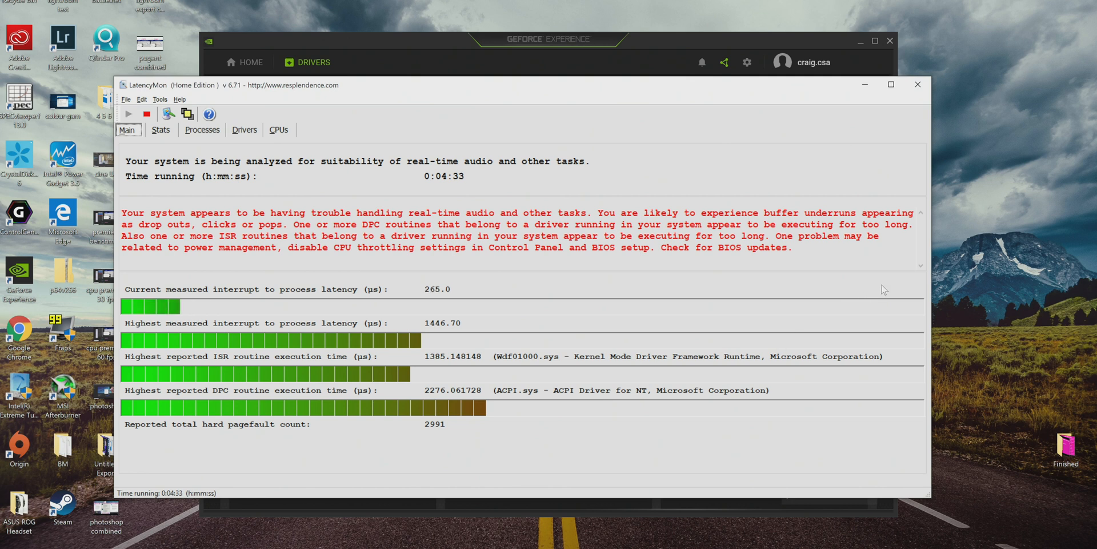
pyautogui.moveTo(905, 128)
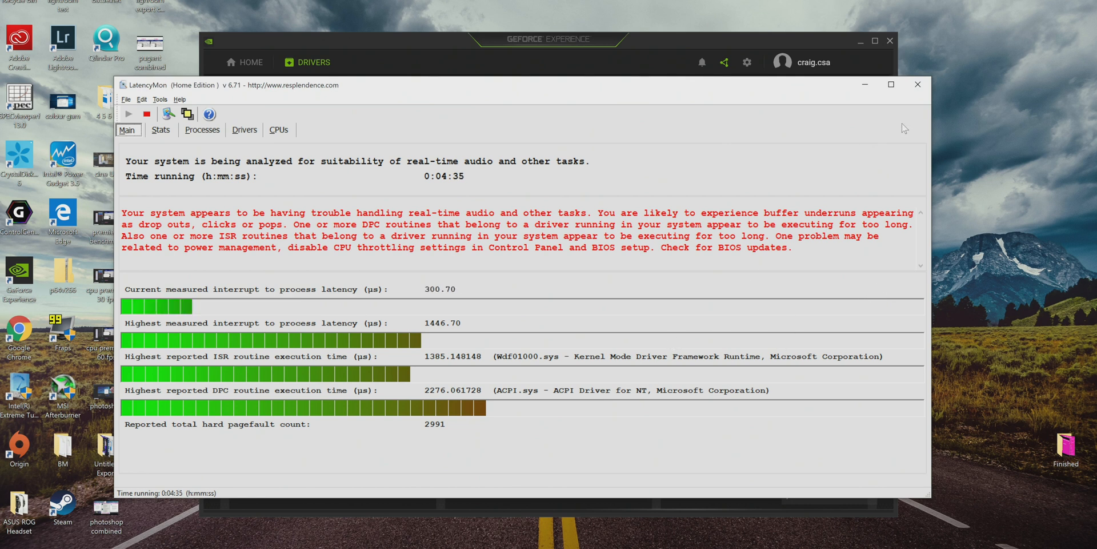